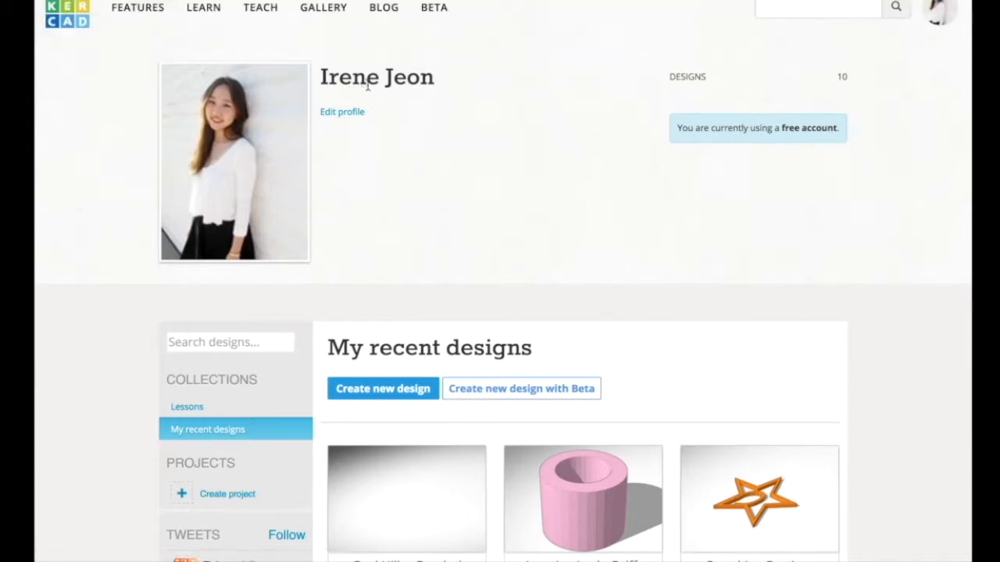
pyautogui.moveTo(428, 124)
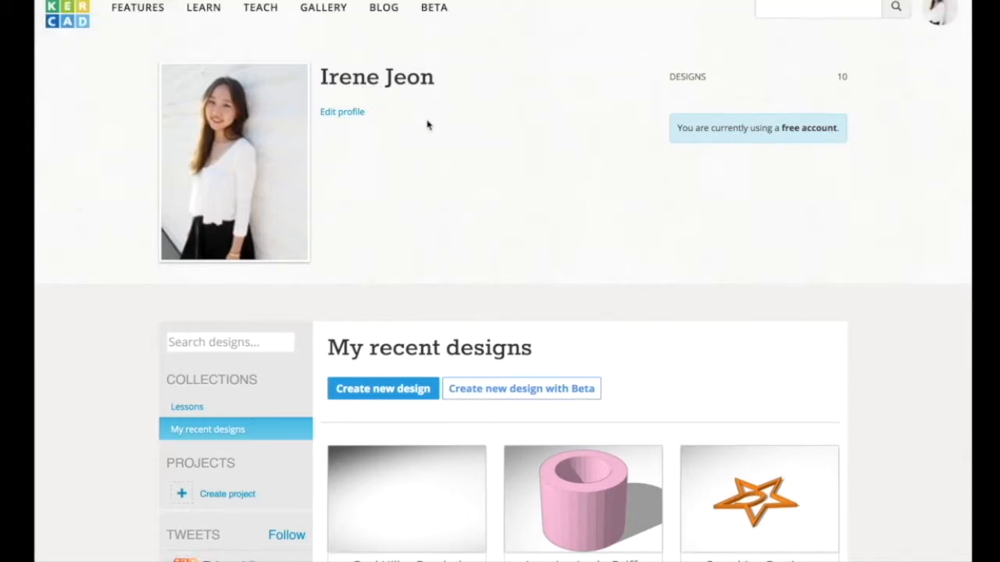
pyautogui.moveTo(775, 130)
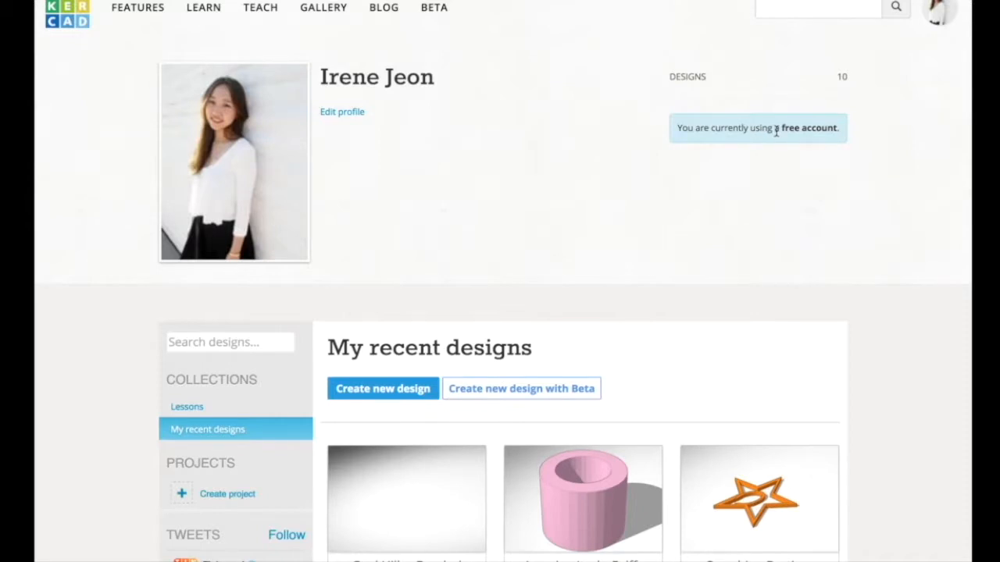
pyautogui.moveTo(464, 408)
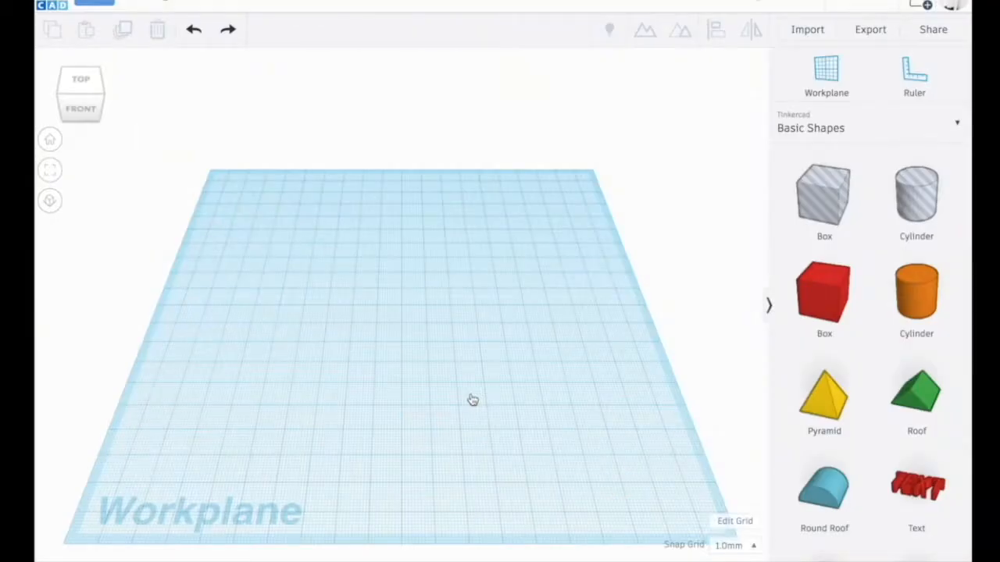
pyautogui.moveTo(684, 309)
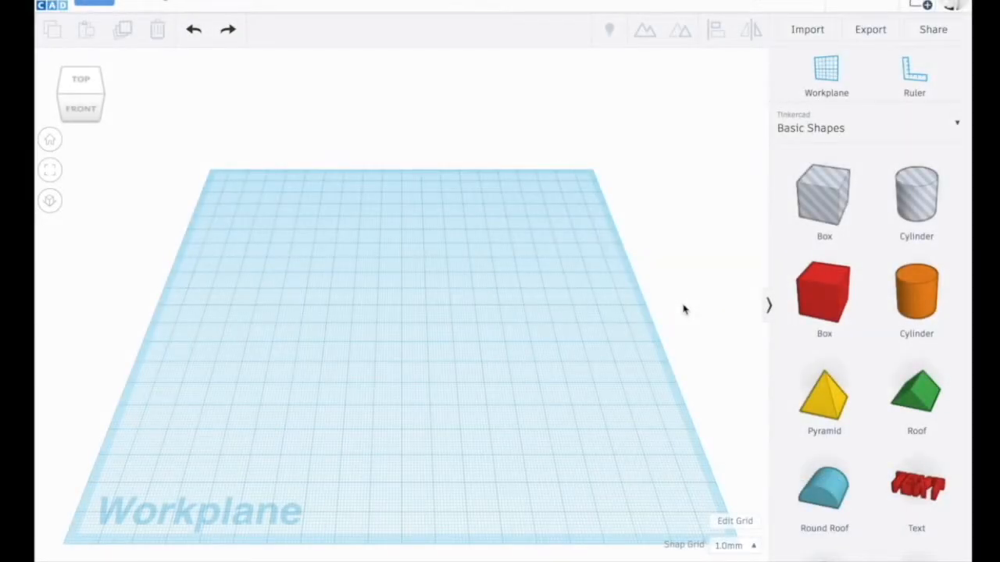
# Place an orange solid cylinder at the centre of the empty workplane
pyautogui.click(914, 293)
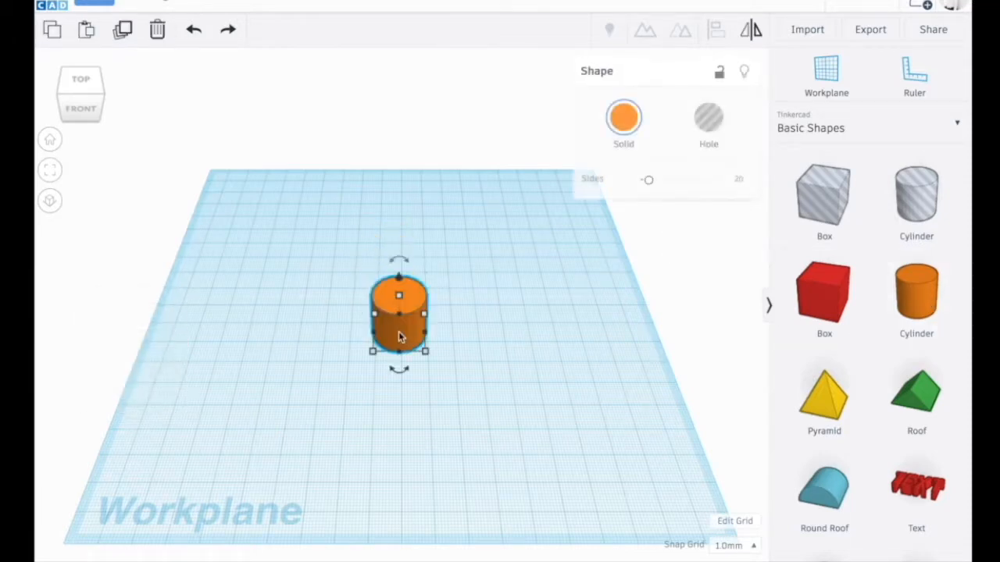
# Select the orange cylinder and drag its corner handle to enlarge it
pyautogui.click(423, 352)
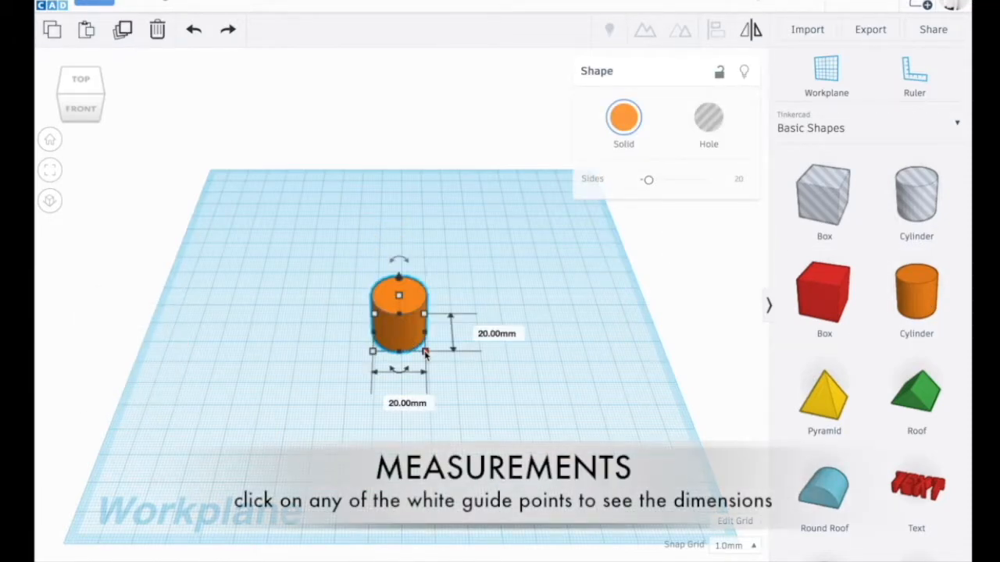
pyautogui.moveTo(426, 353); pyautogui.dragTo(468, 382)
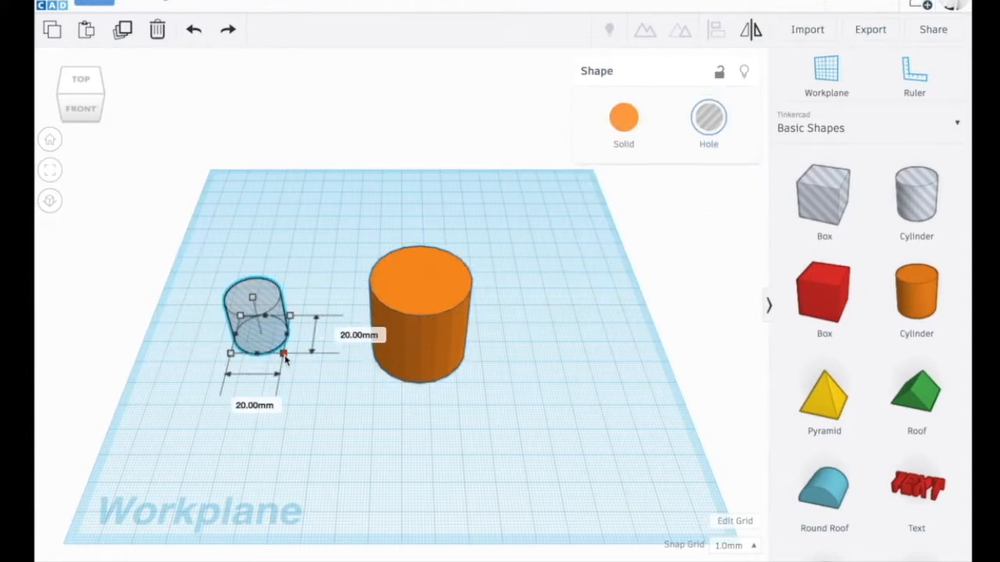
# Raise the hole cylinder's height and move it into the orange cylinder's centre
pyautogui.moveTo(283, 353); pyautogui.dragTo(296, 363)
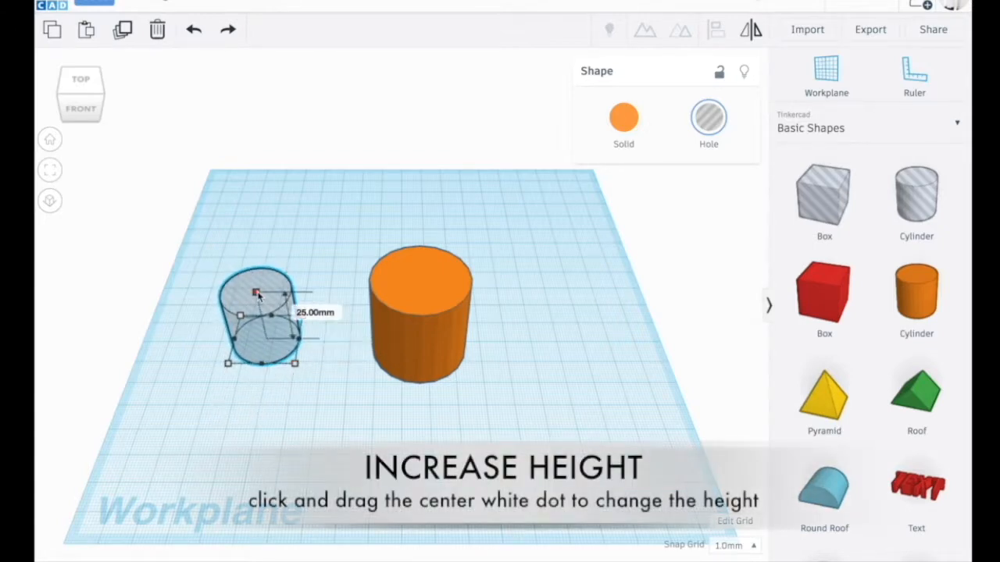
pyautogui.moveTo(261, 293); pyautogui.dragTo(260, 283)
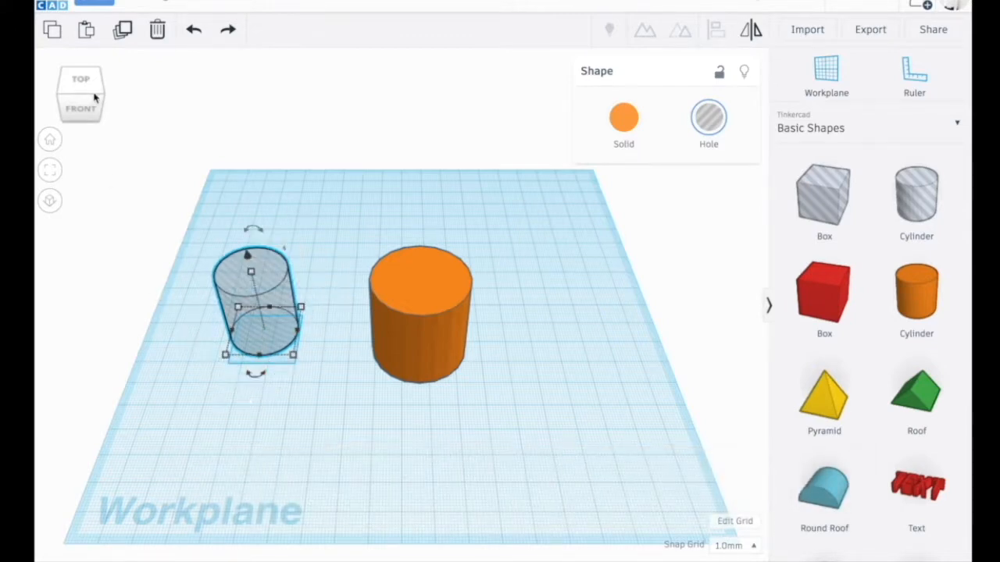
pyautogui.click(80, 108)
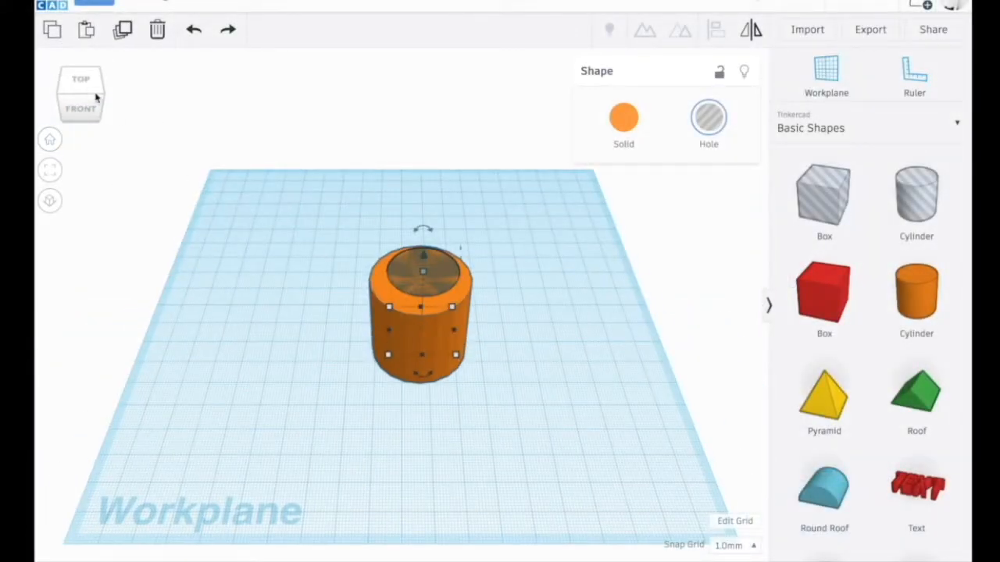
# Box-select the orange cylinder and the hole cylinder so both are selected
pyautogui.click(80, 81)
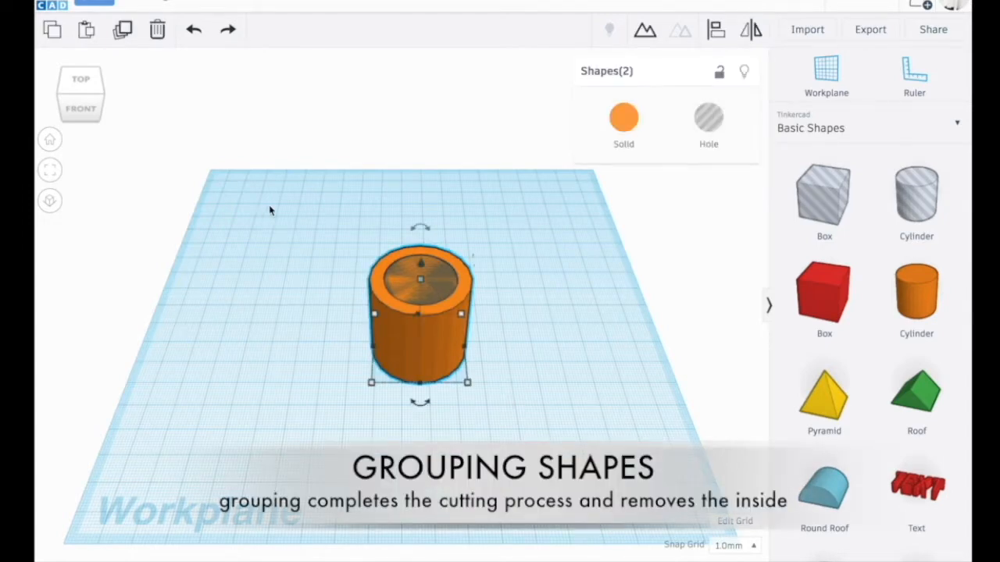
pyautogui.moveTo(644, 29)
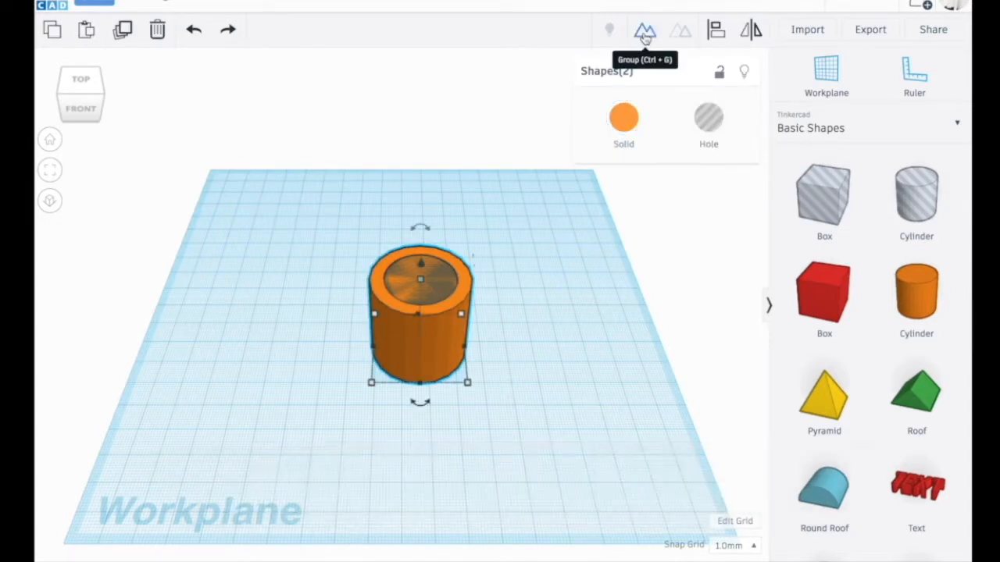
# Group both cylinders into one hollow tube and change its solid colour to yellow
pyautogui.click(644, 30)
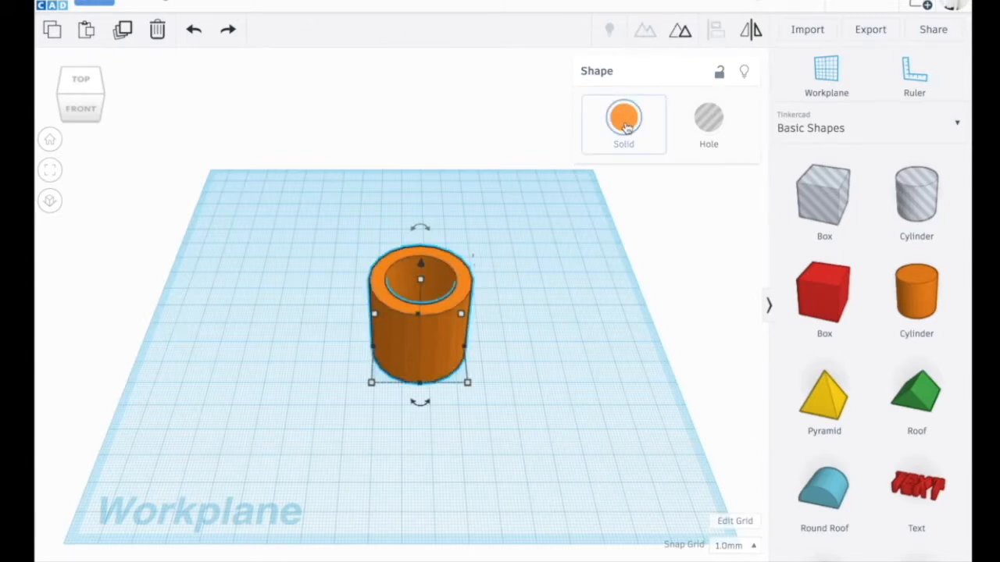
pyautogui.click(622, 117)
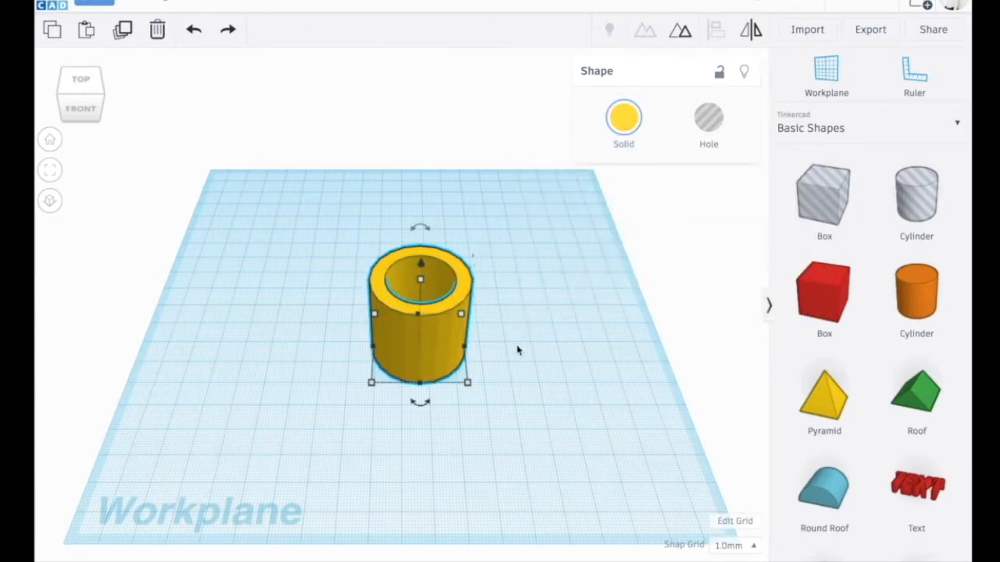